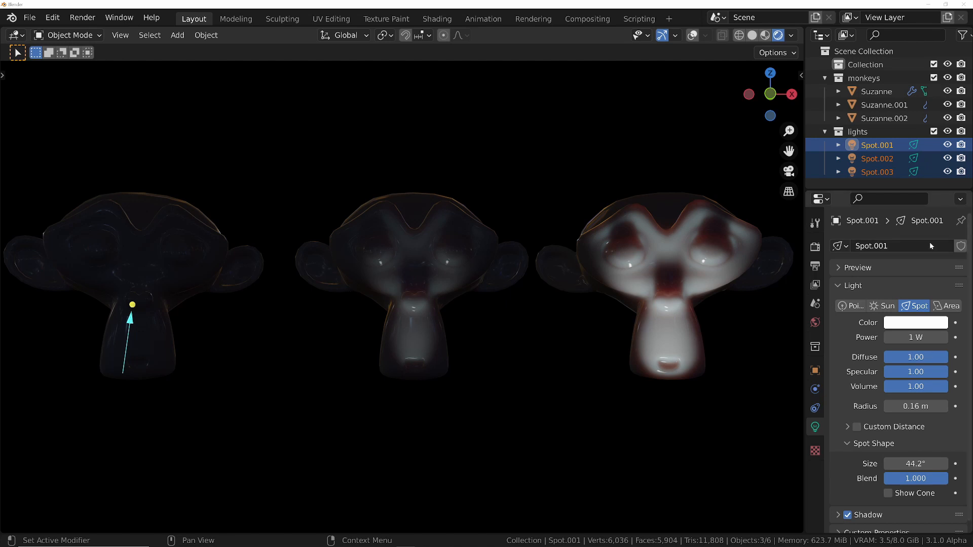
{"action": "mouse_move", "coordinate": [884, 104]}
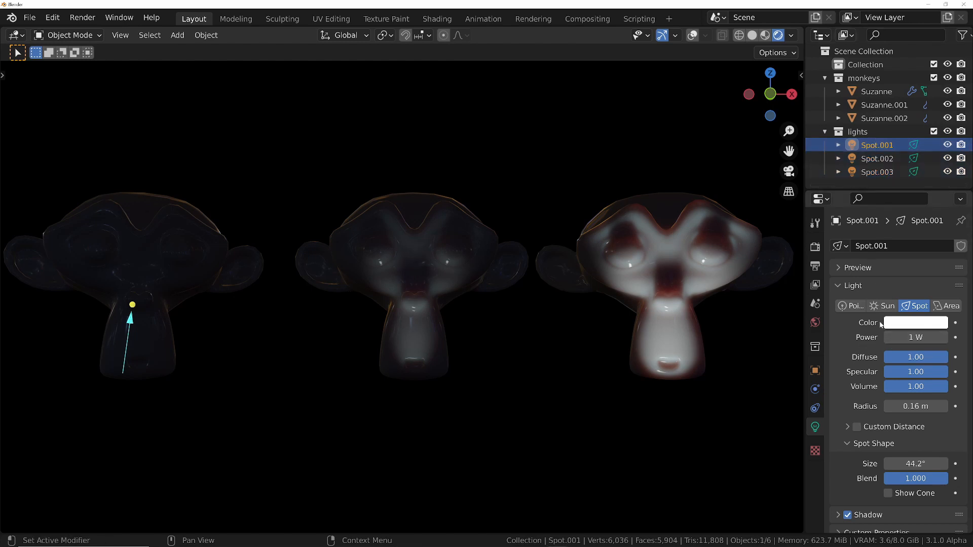
- Compare the spotlights' powers, set all three to 5 W, and inspect the third spotlight
{"action": "left_click", "coordinate": [877, 158]}
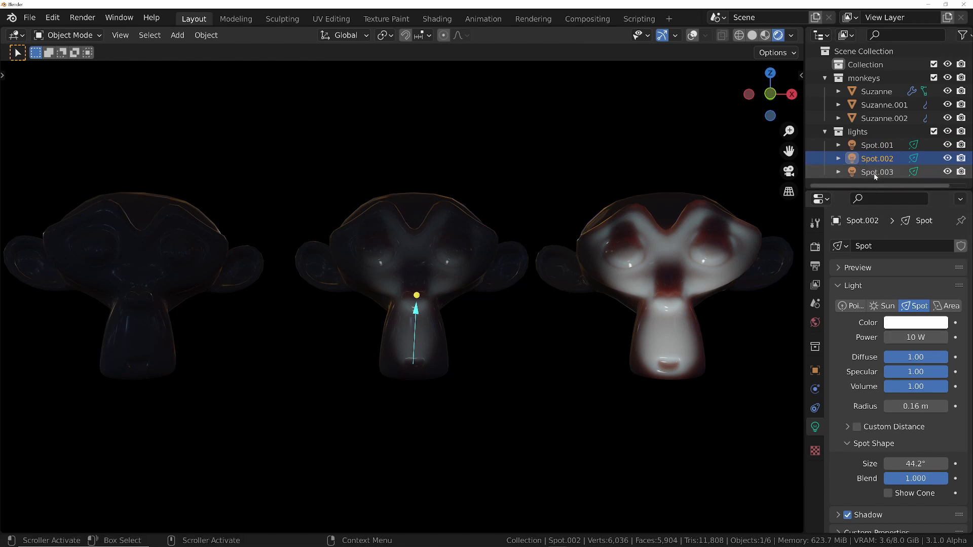
{"action": "left_click", "coordinate": [876, 171]}
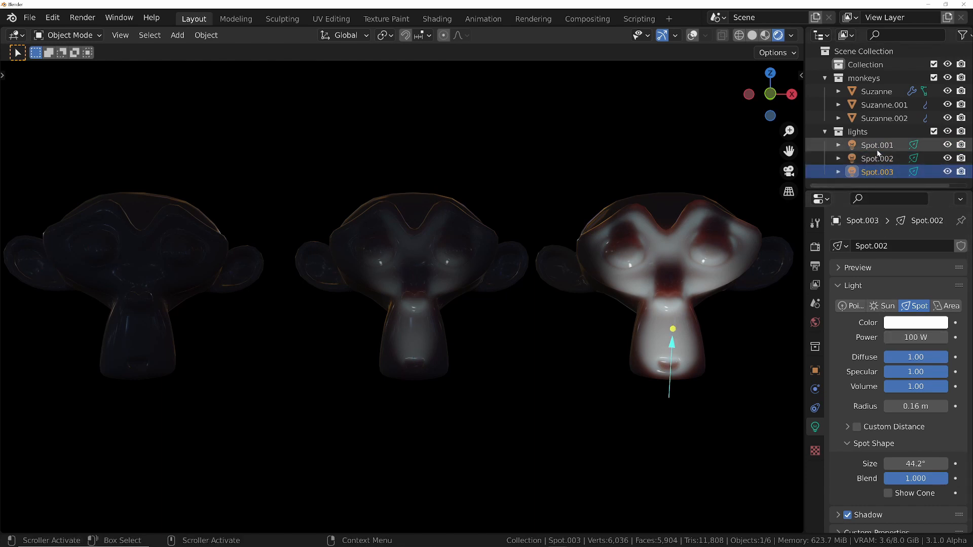
{"action": "left_click", "coordinate": [876, 145]}
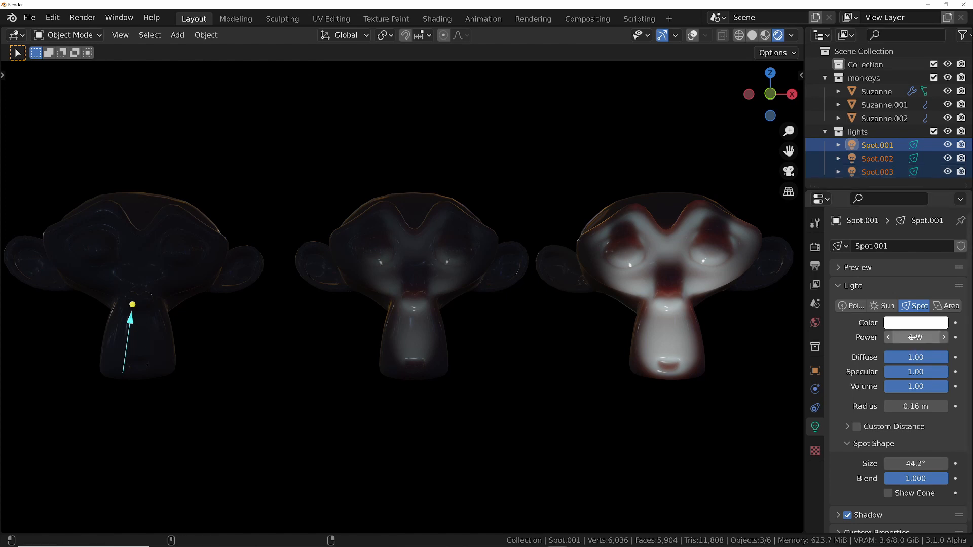
{"action": "left_click", "coordinate": [915, 337]}
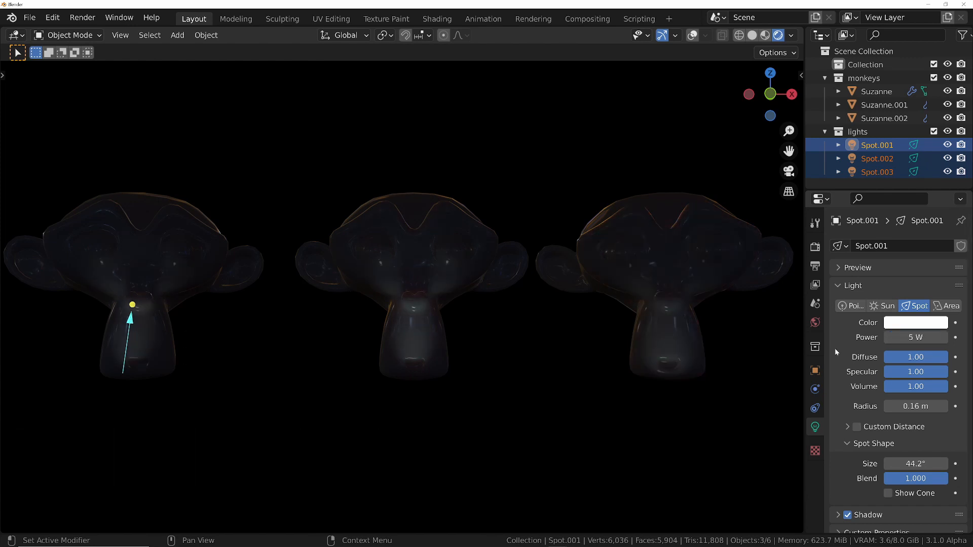
{"action": "left_click", "coordinate": [876, 171]}
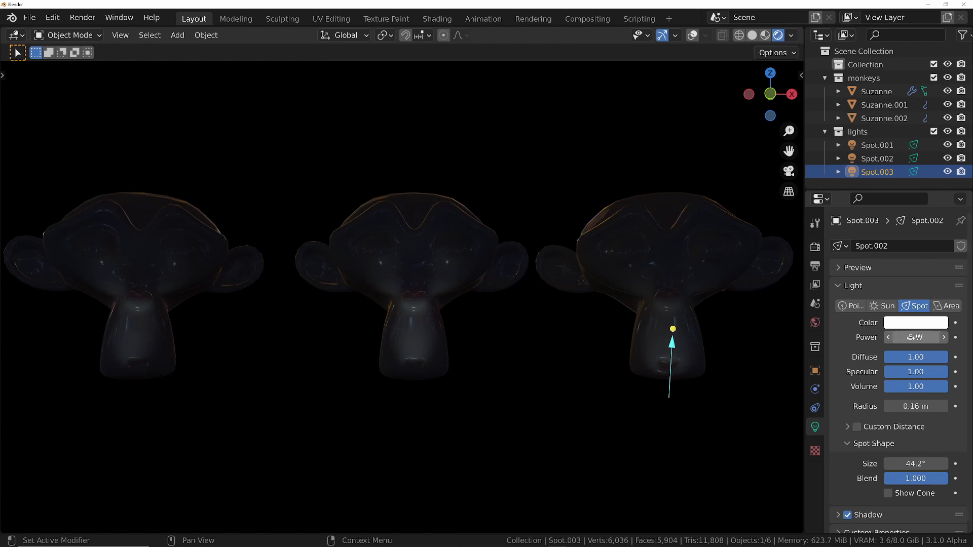
{"action": "left_click", "coordinate": [877, 144]}
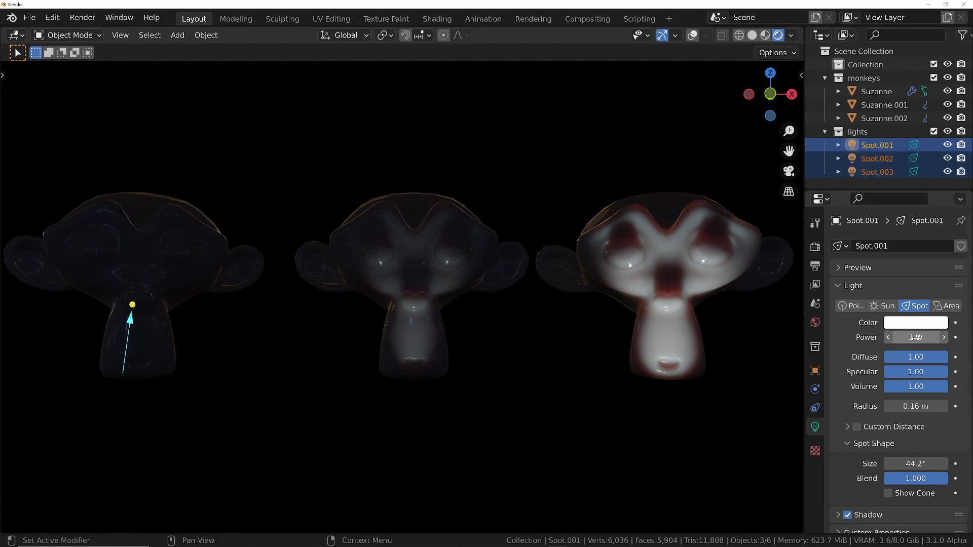
{"action": "mouse_move", "coordinate": [915, 337]}
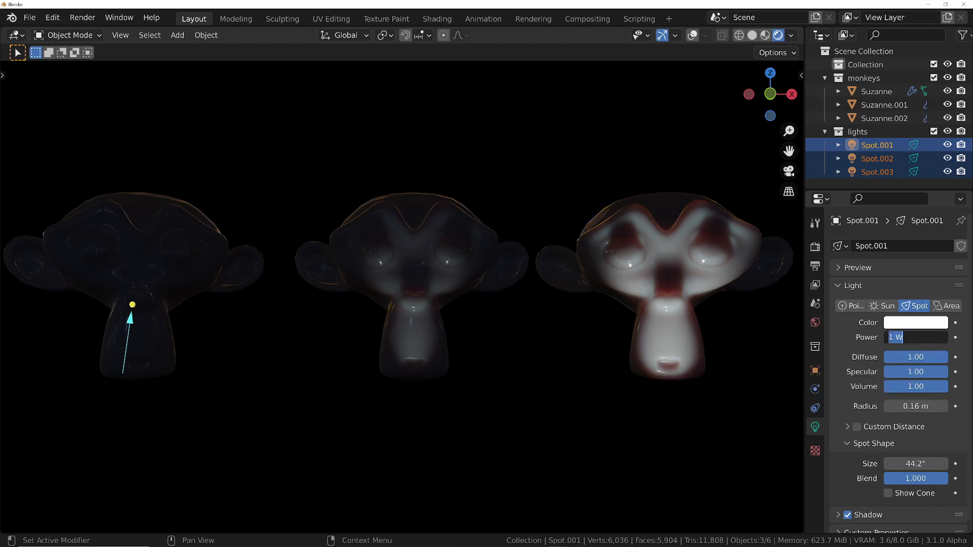
- Add 5 W to every selected spotlight's power, then check the second spotlight's value
{"action": "type", "text": "5"}
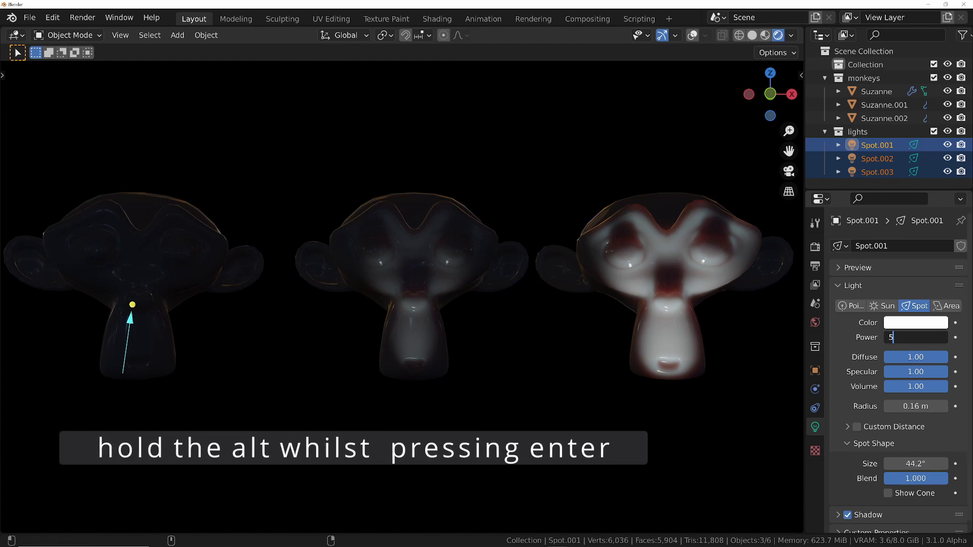
{"action": "key", "text": "Return"}
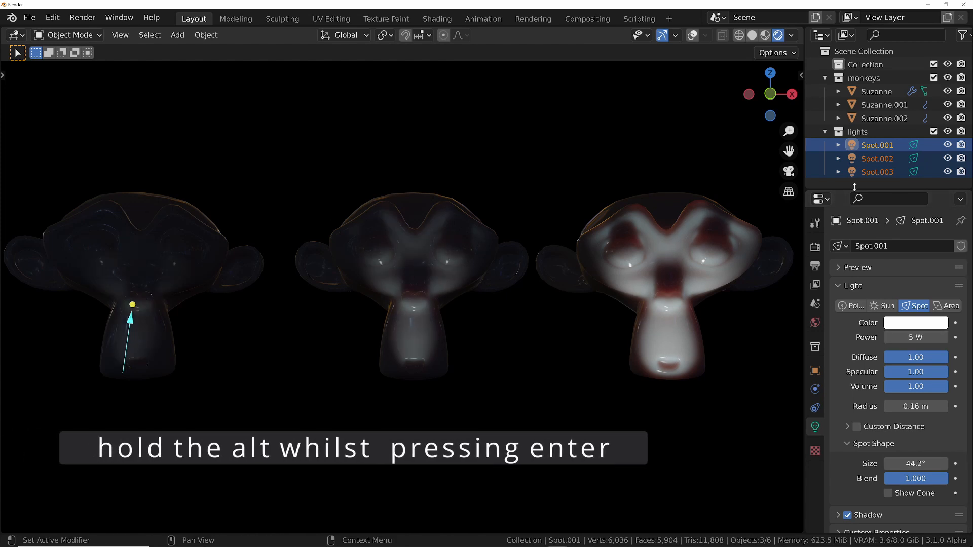
{"action": "left_click", "coordinate": [877, 158]}
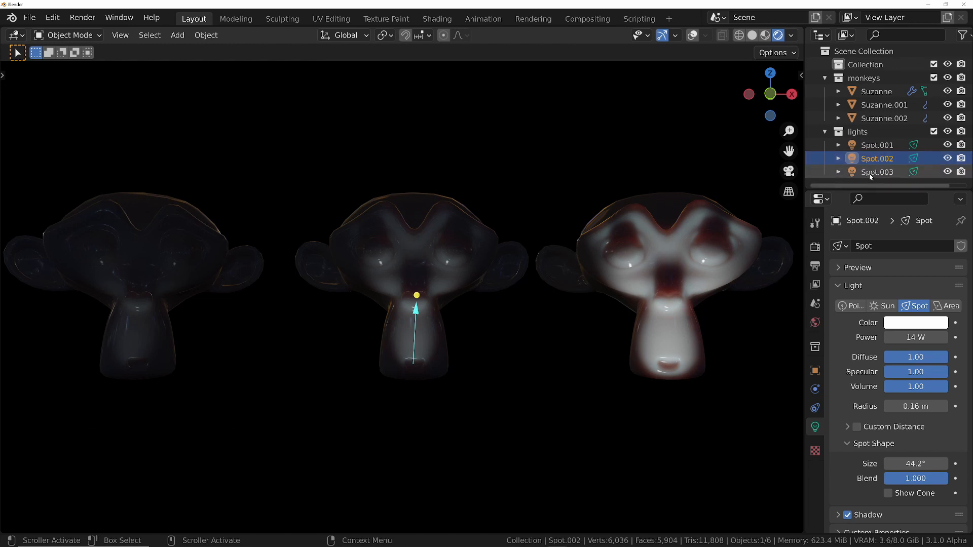
{"action": "mouse_move", "coordinate": [868, 149]}
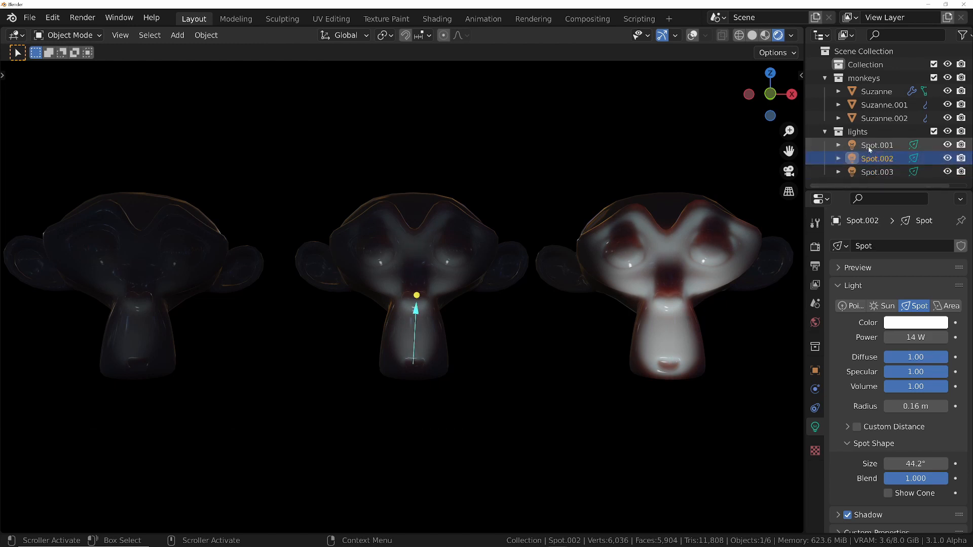
{"action": "left_click", "coordinate": [876, 144]}
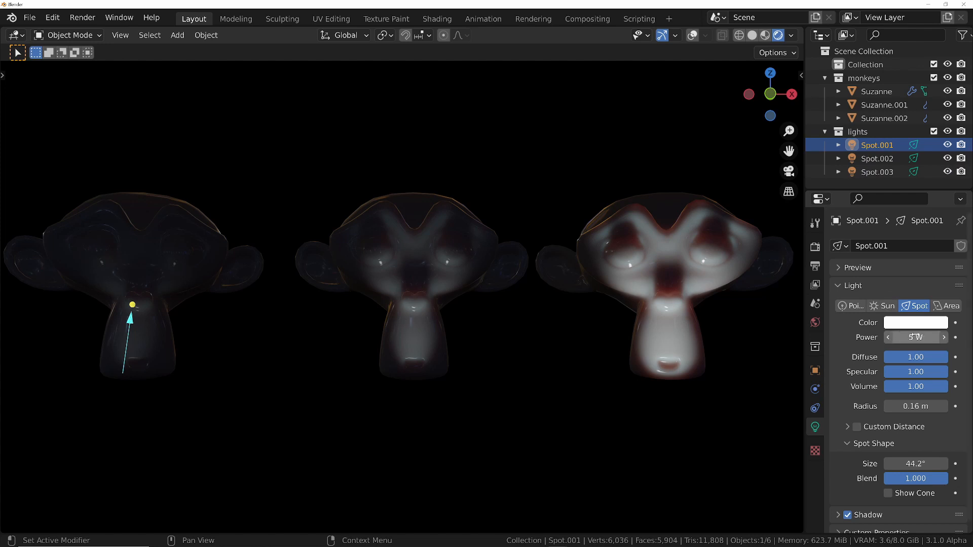
{"action": "left_click", "coordinate": [876, 158]}
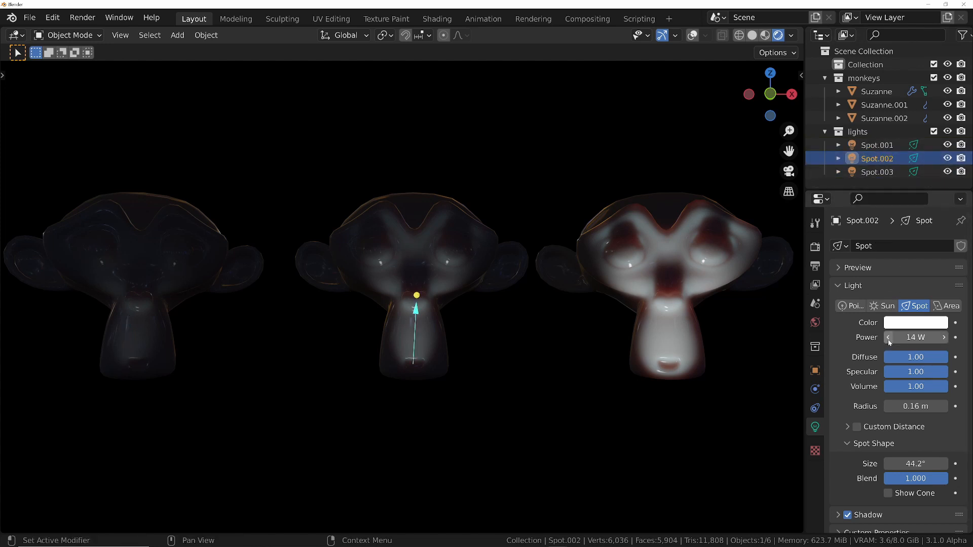
{"action": "left_click", "coordinate": [877, 172]}
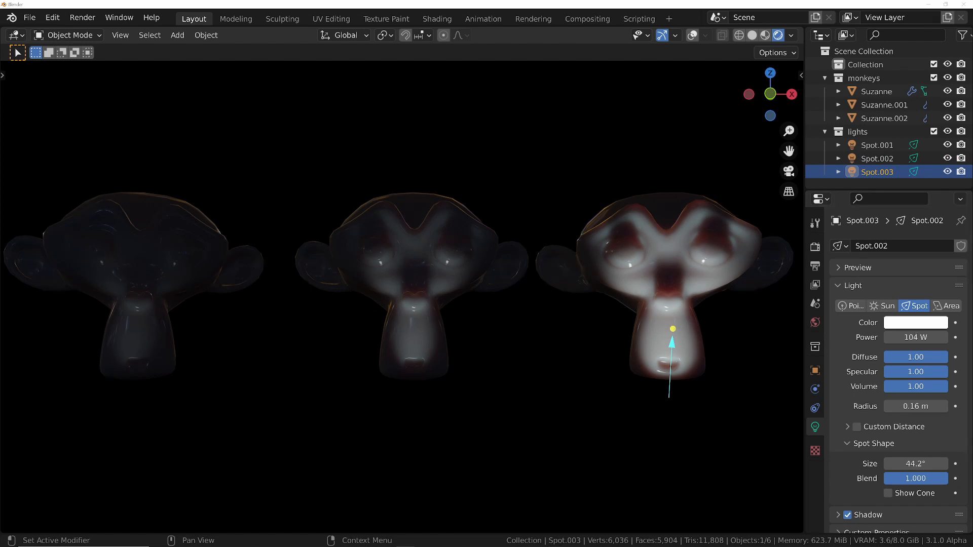
{"action": "mouse_move", "coordinate": [911, 326]}
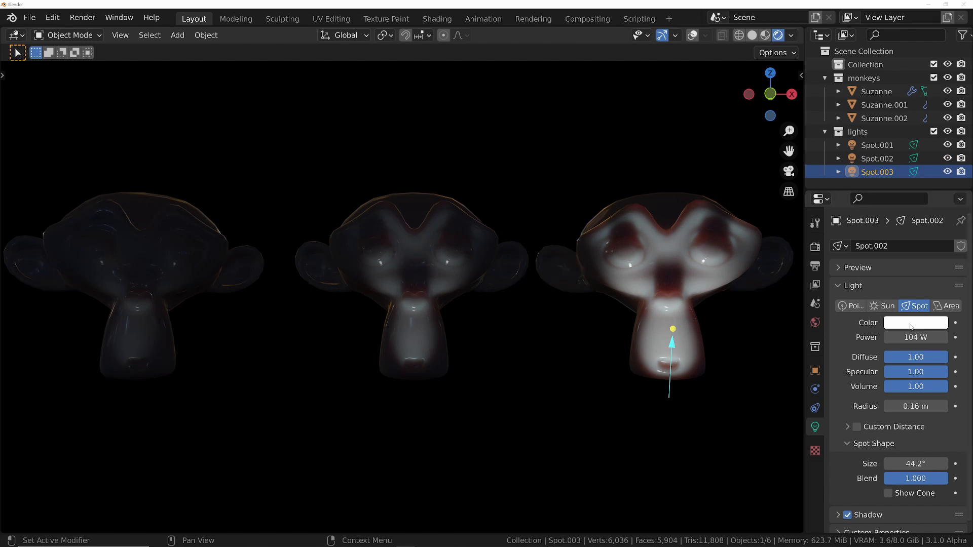
{"action": "mouse_move", "coordinate": [915, 337]}
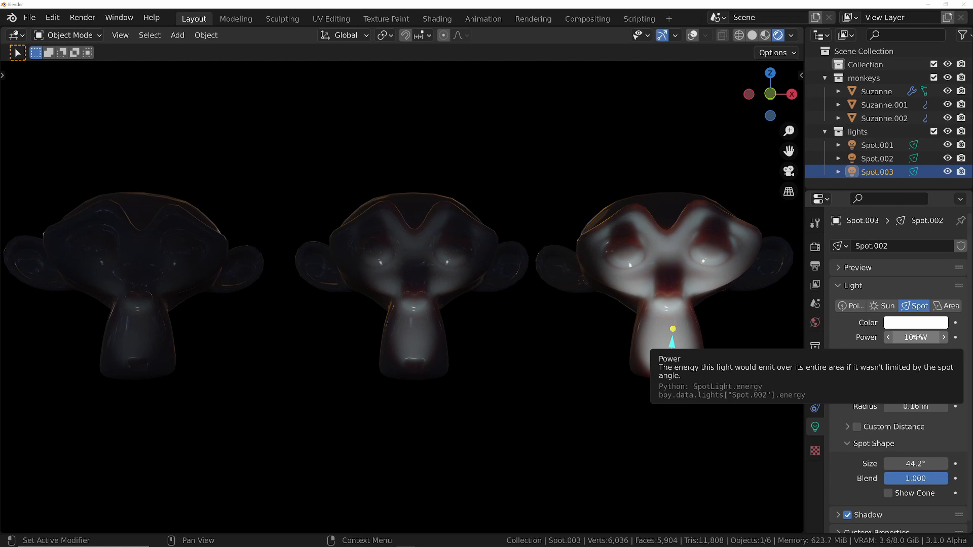
{"action": "mouse_move", "coordinate": [915, 322]}
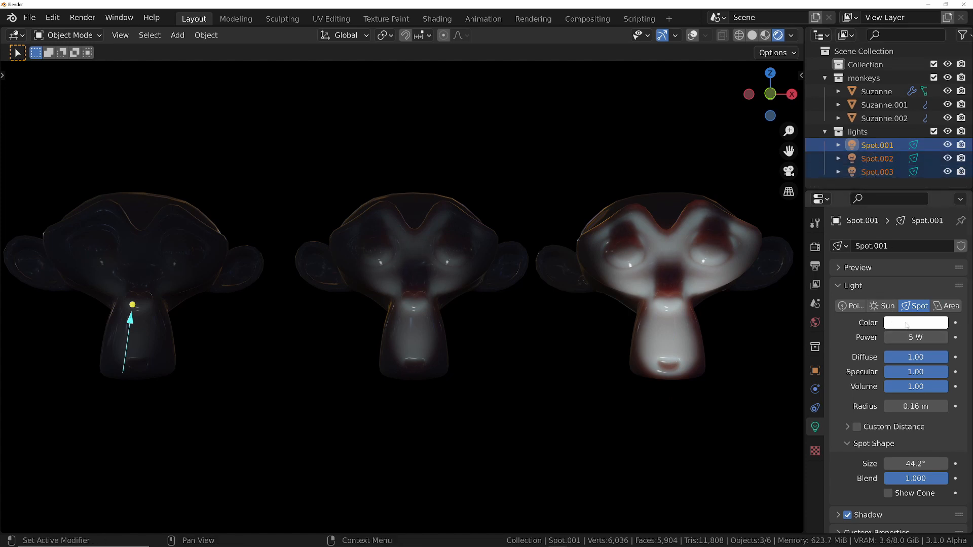
- Change all selected spotlights' colour to cyan and check the third spotlight
{"action": "left_click", "coordinate": [915, 322]}
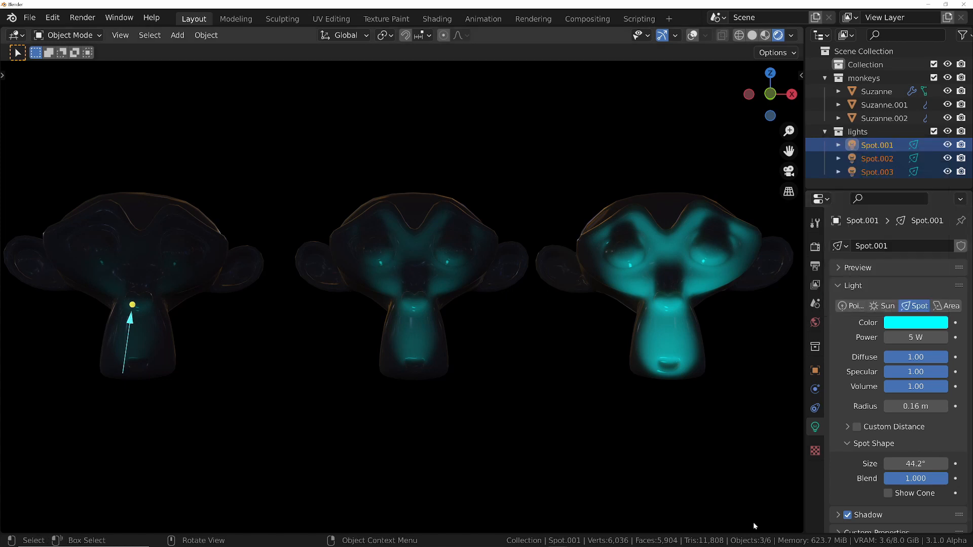
{"action": "left_click", "coordinate": [876, 172]}
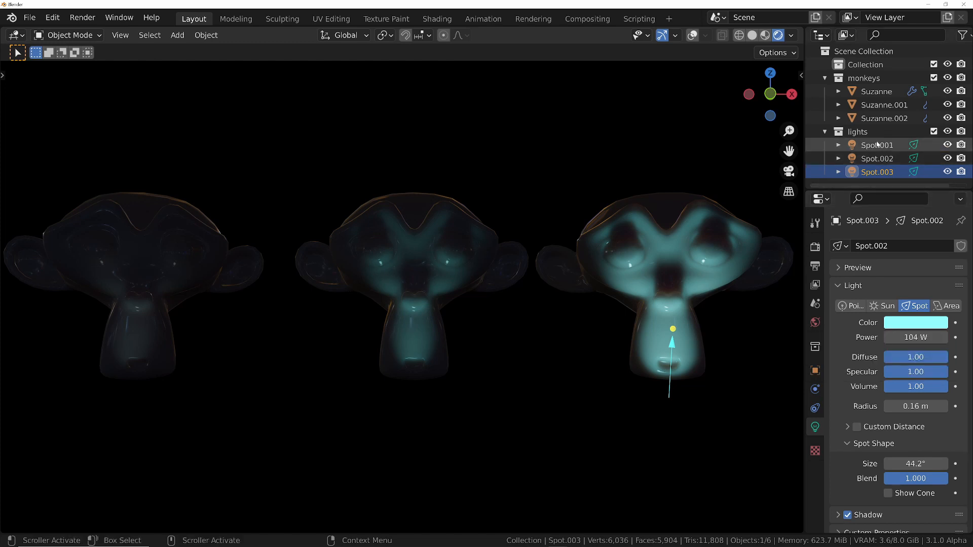
{"action": "mouse_move", "coordinate": [921, 353]}
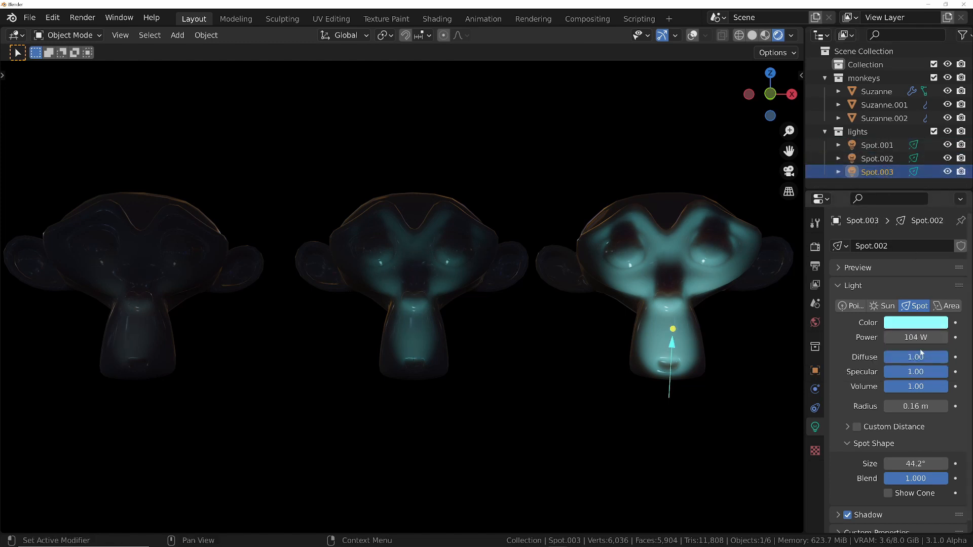